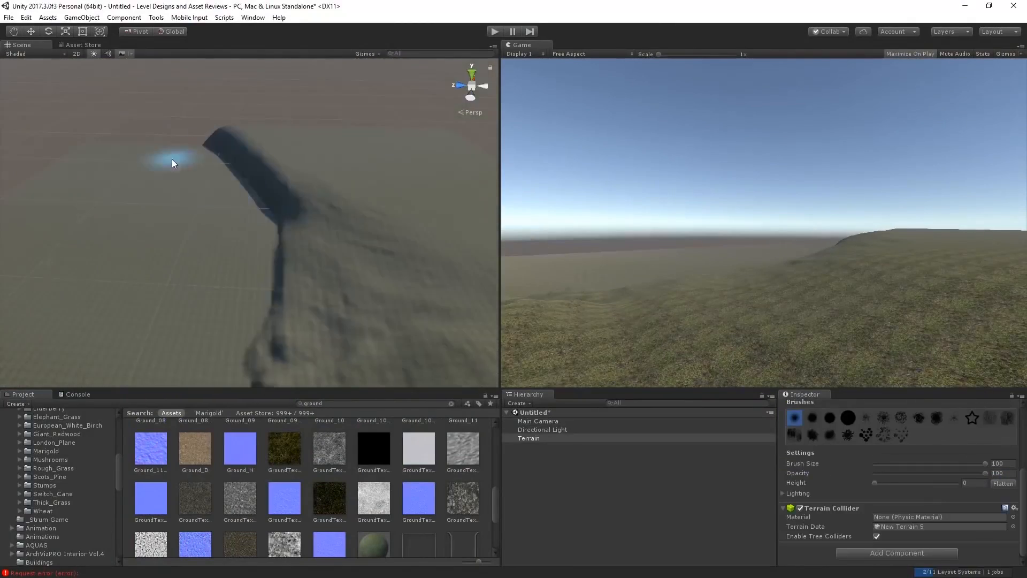
# Step: Advance the slideshow to the 'Working with Unity: In-Editor Launcher' deprecation slide for 2019.1
pyautogui.click(987, 499)
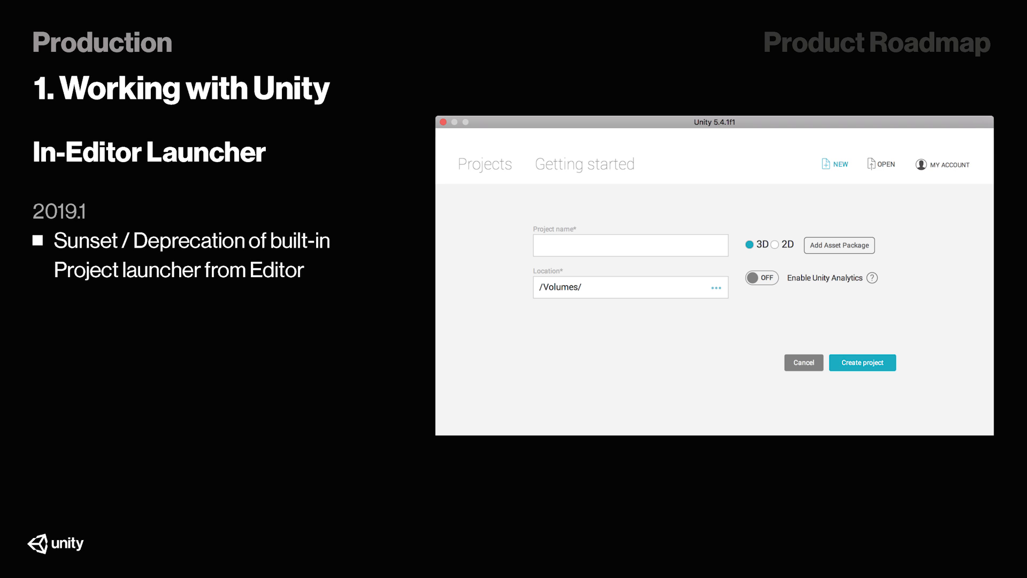
pyautogui.press('right')
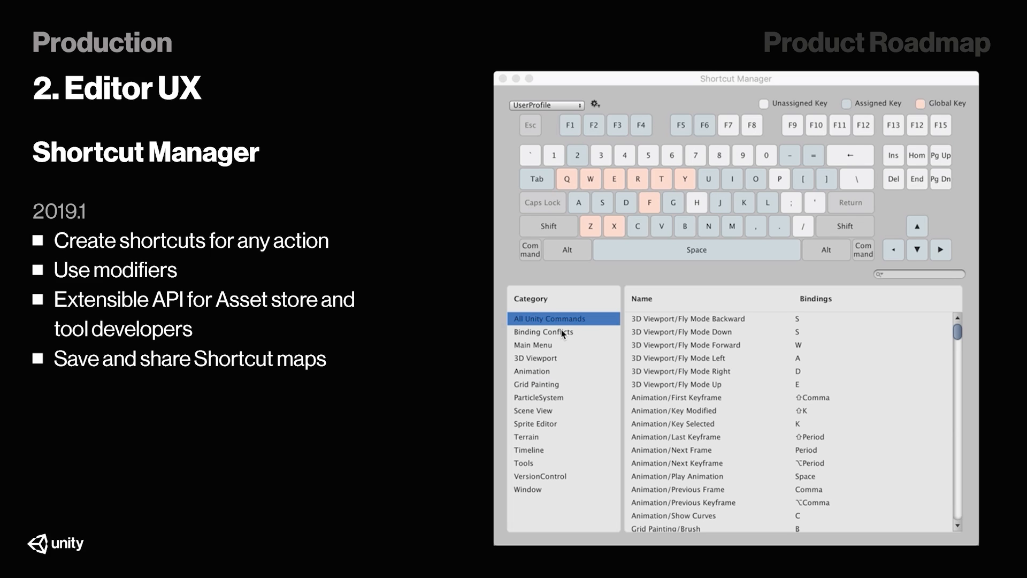
# Step: Step through the Console improvements slide to the Editor Design 'New Editor UI Theme' 2019.2 slide and onward
pyautogui.press('right')
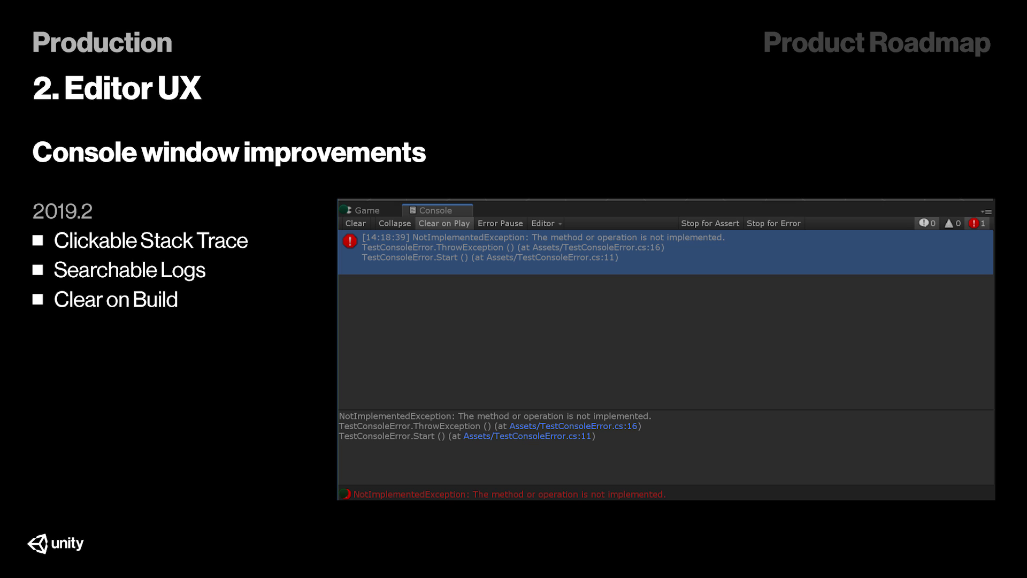
pyautogui.press('Right')
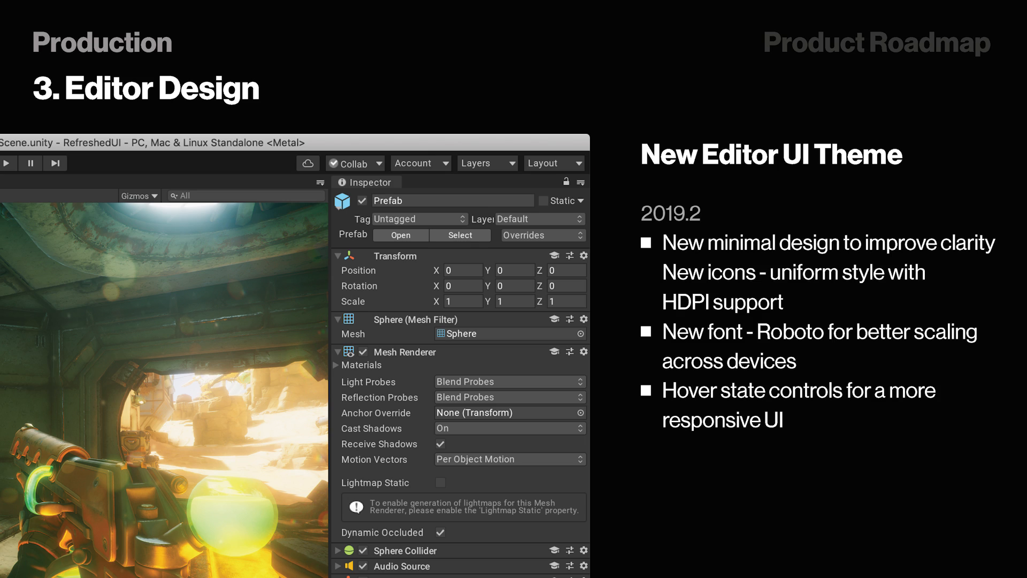
pyautogui.press('right')
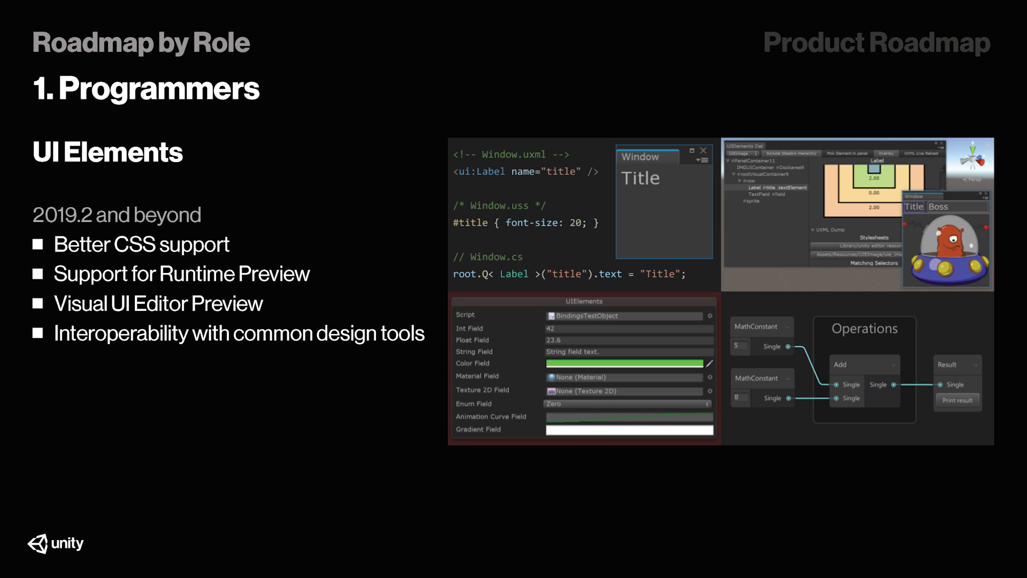
# Step: Advance to the Programmers 'UI Elements' slide planned for 2019.2 and beyond
pyautogui.press('right')
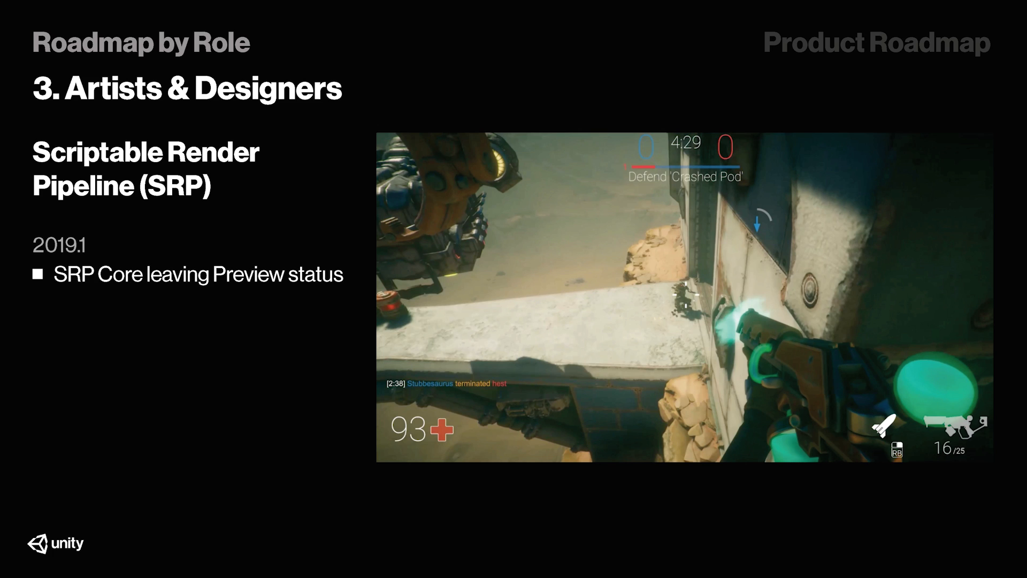
# Step: Advance from the SRP slide to the Artists & Designers Shader Graph slide
pyautogui.press('right')
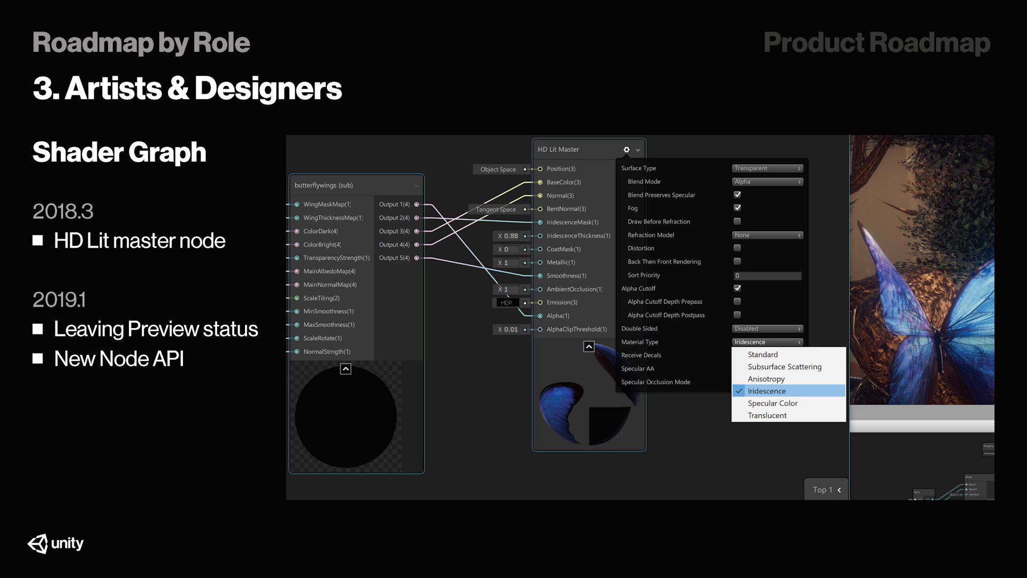